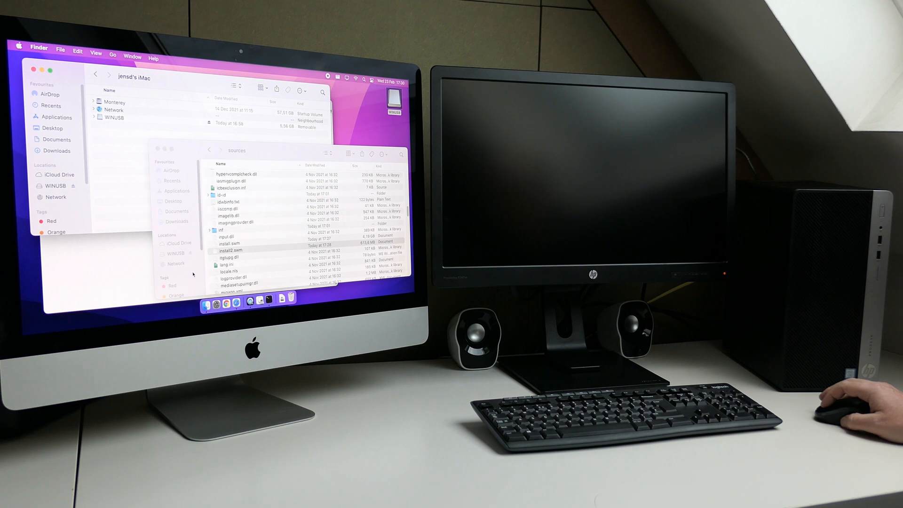
- Select install2.swm, then boot the PC from the SMI Corporation USB disk in the HP Boot Menu
left_click(236, 249)
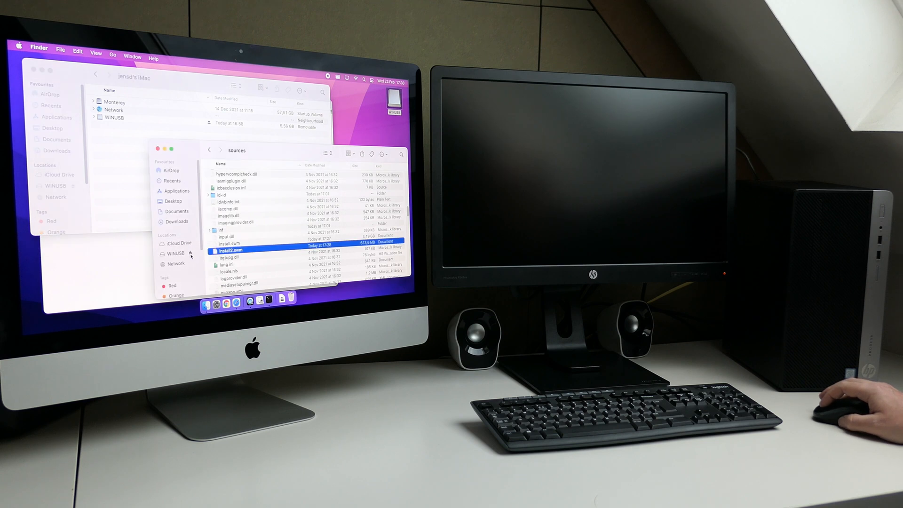
left_click(156, 150)
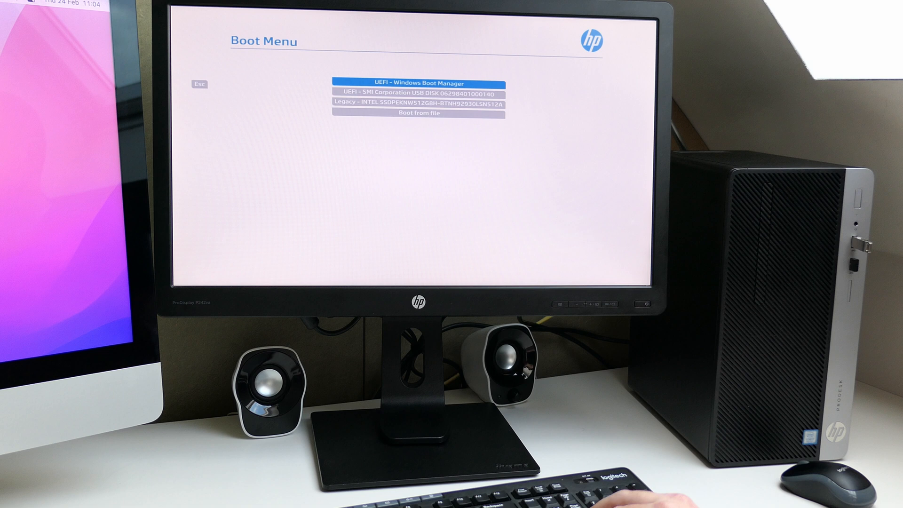
key("Down")
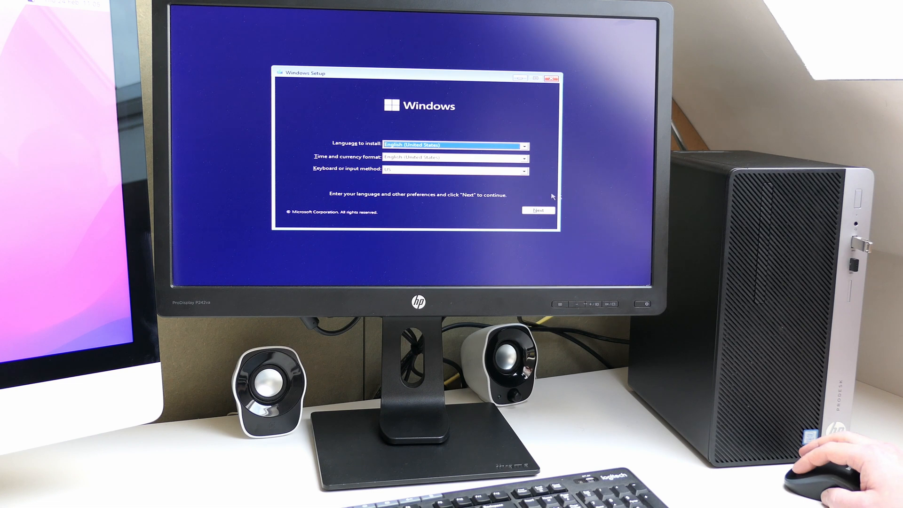
- Accept English (United States) preferences, choose Install now, and install onto Drive 0 Partition 3
left_click(537, 210)
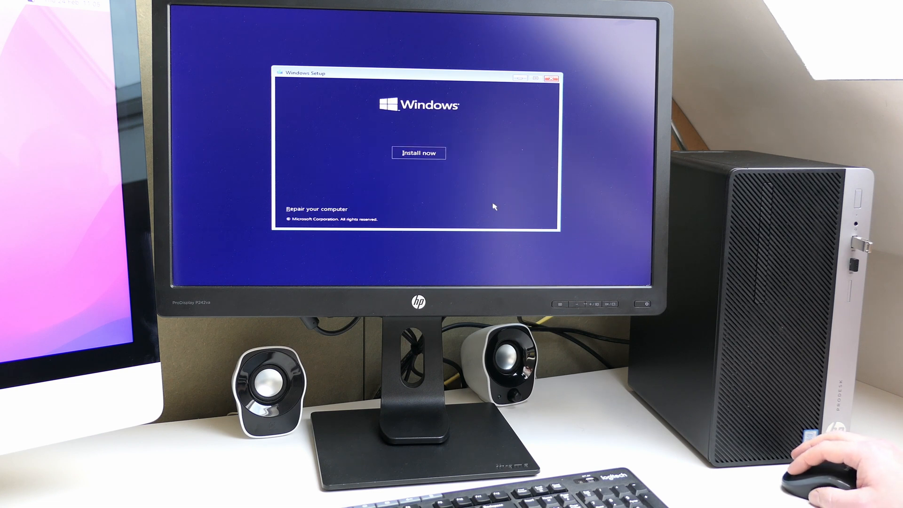
left_click(419, 152)
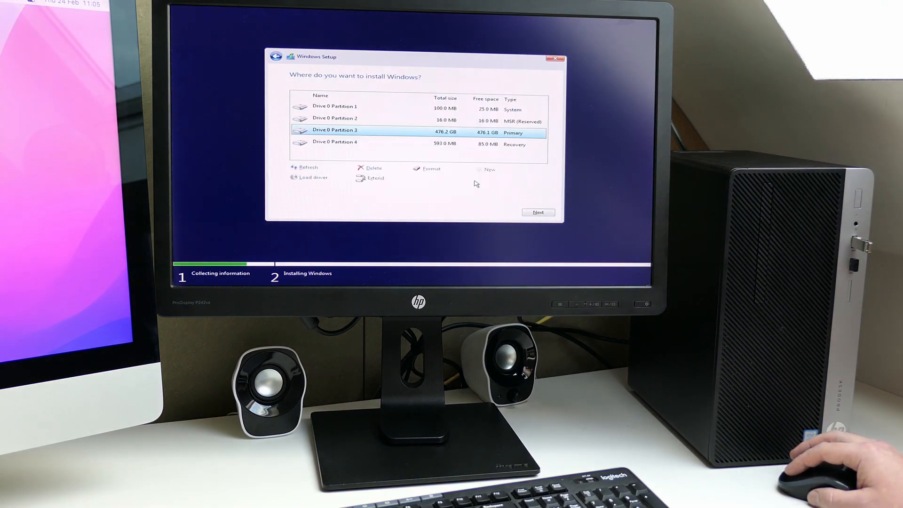
left_click(536, 212)
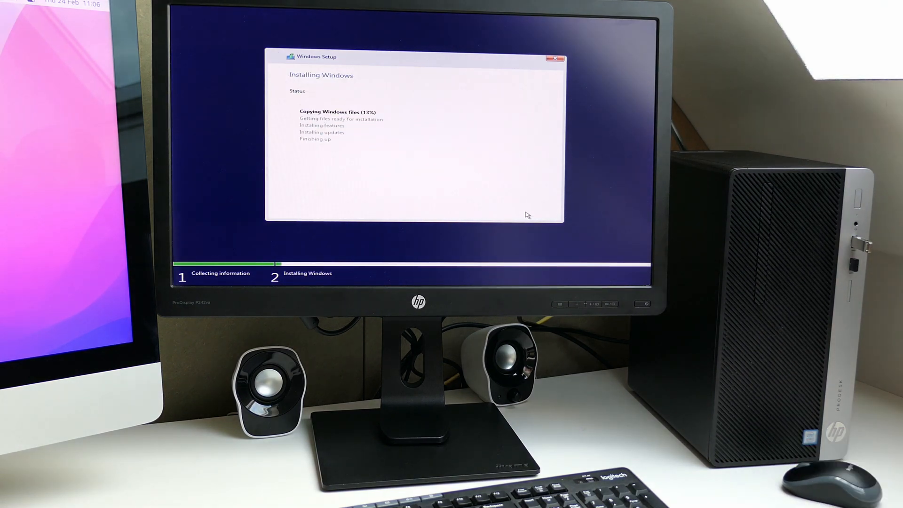